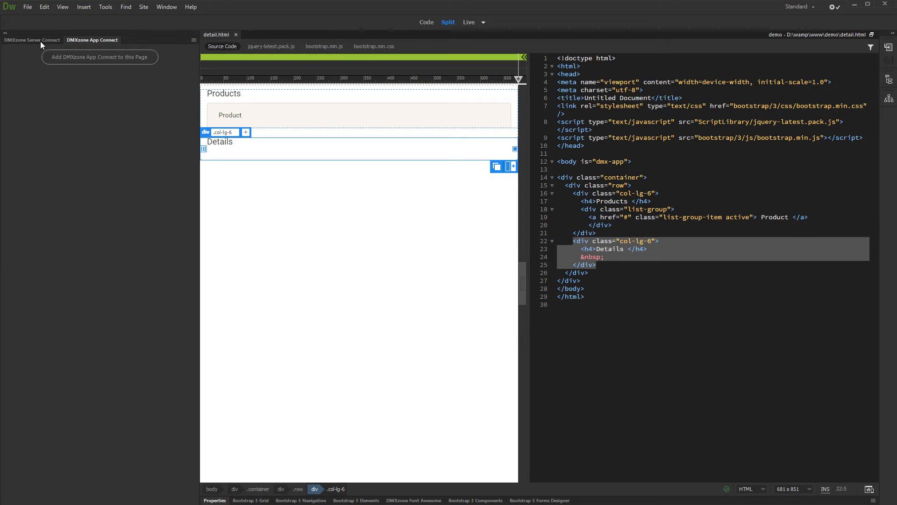
Create a new server action named Products in Server Connect.
{"action": "left_click", "coordinate": [32, 39]}
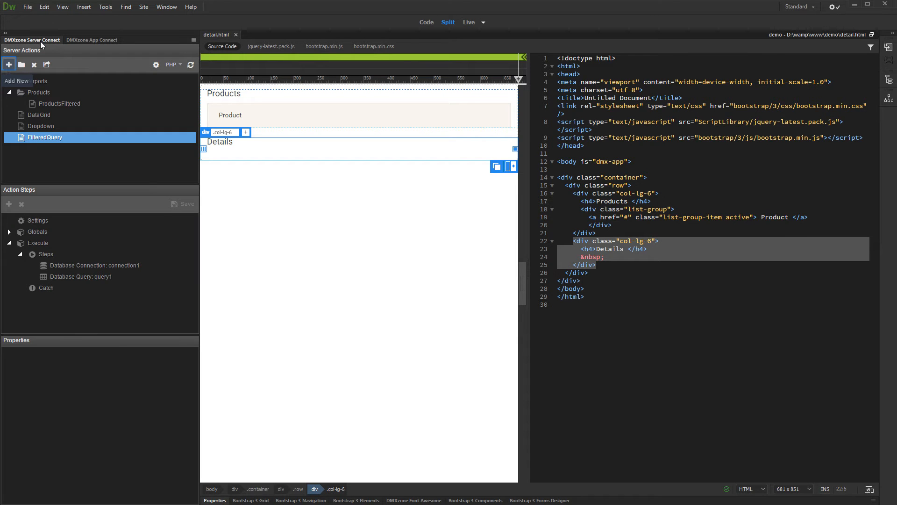
{"action": "left_click", "coordinate": [8, 65]}
{"action": "type", "text": "Products"}
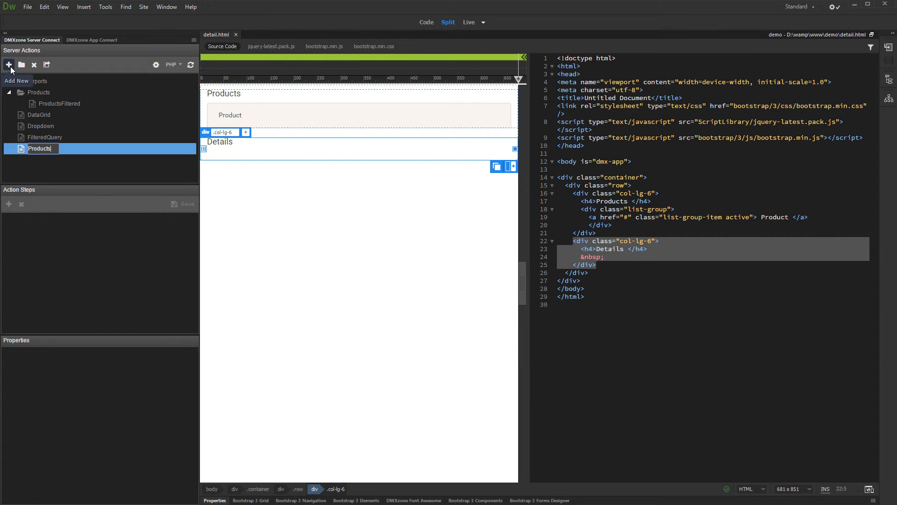
{"action": "left_click", "coordinate": [8, 64]}
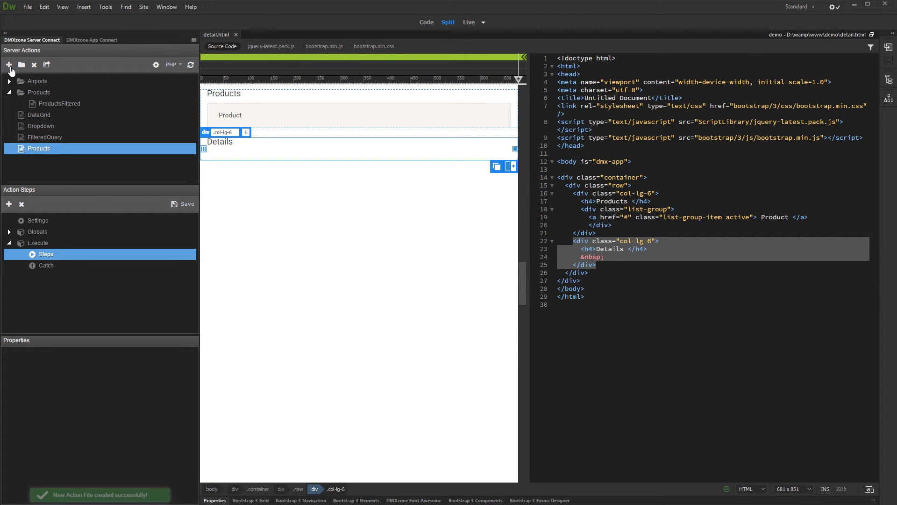
Add a Database Connection step using the 'local' connection.
{"action": "left_click", "coordinate": [8, 204]}
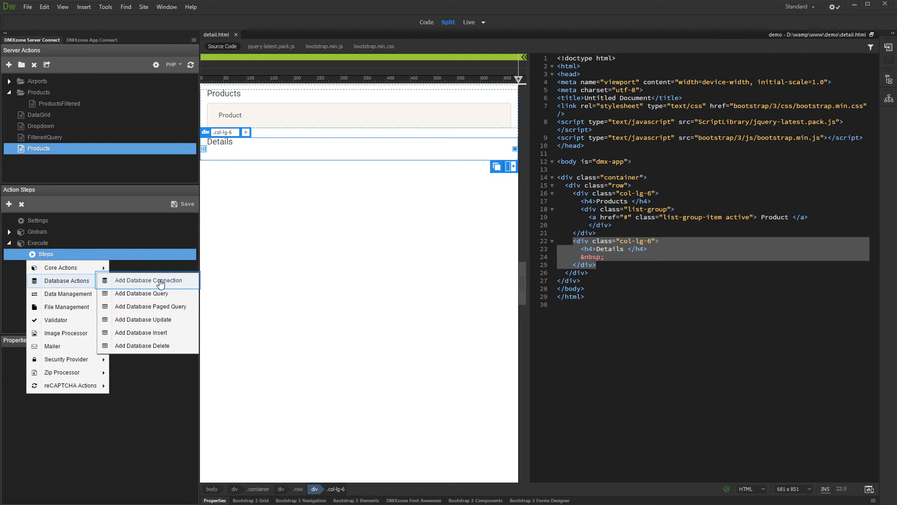
{"action": "left_click", "coordinate": [150, 280]}
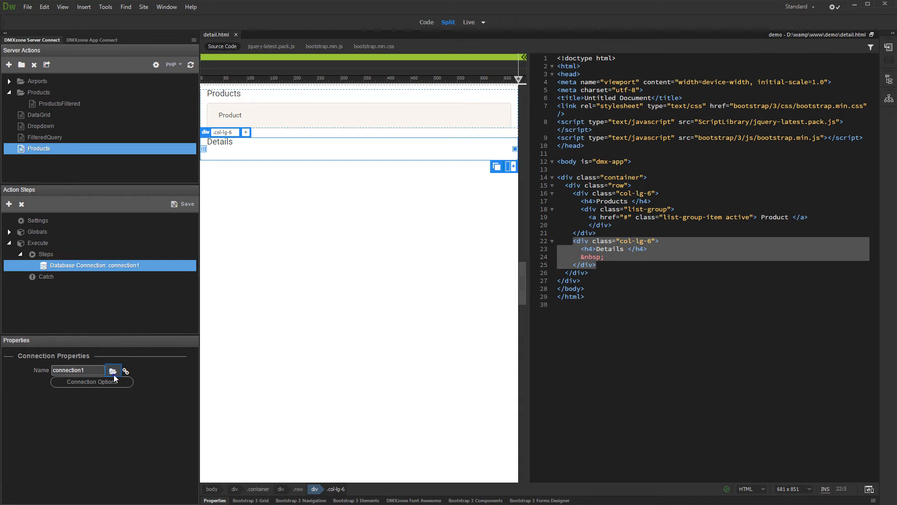
{"action": "left_click", "coordinate": [112, 370]}
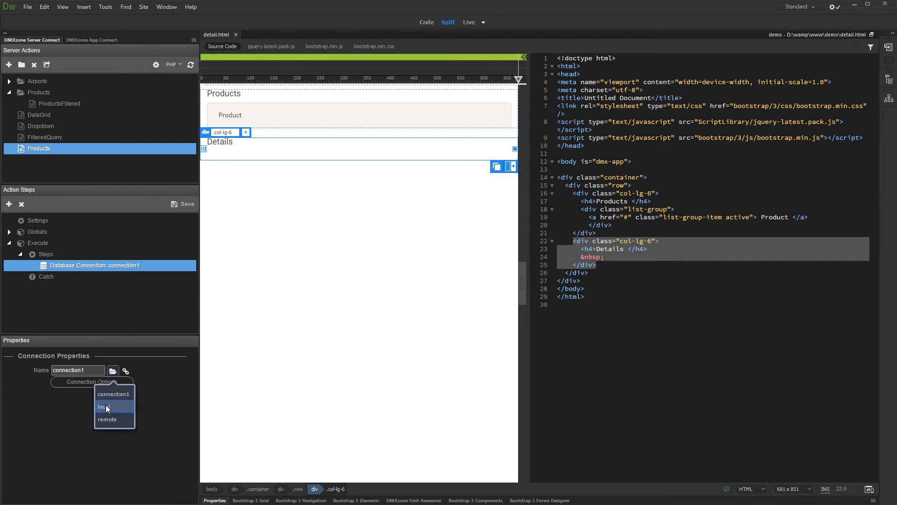
{"action": "left_click", "coordinate": [105, 406]}
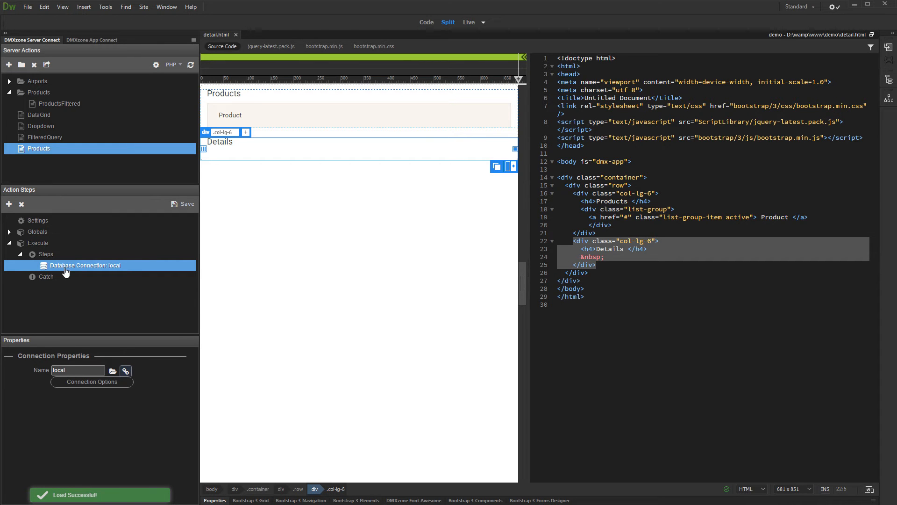
Add a Database Query step named 'products' after the local connection step.
{"action": "right_click", "coordinate": [84, 265]}
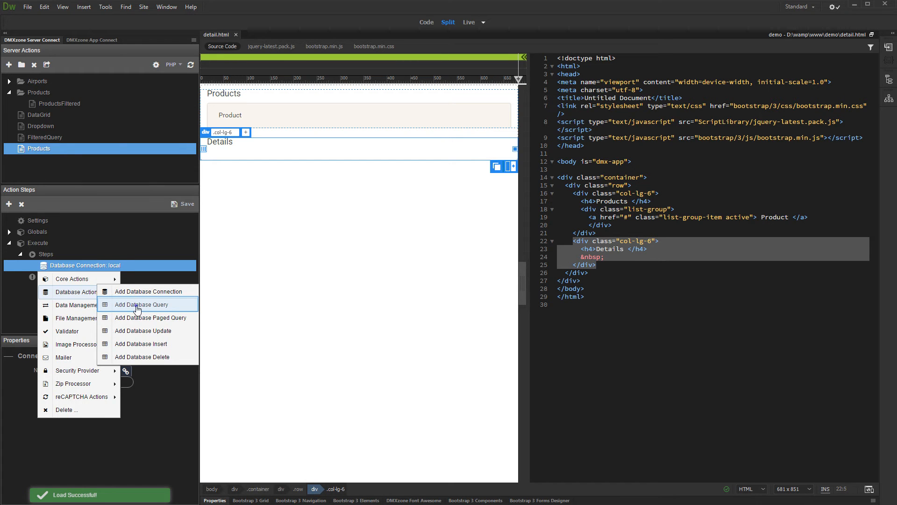
{"action": "left_click", "coordinate": [141, 304]}
{"action": "type", "text": "products"}
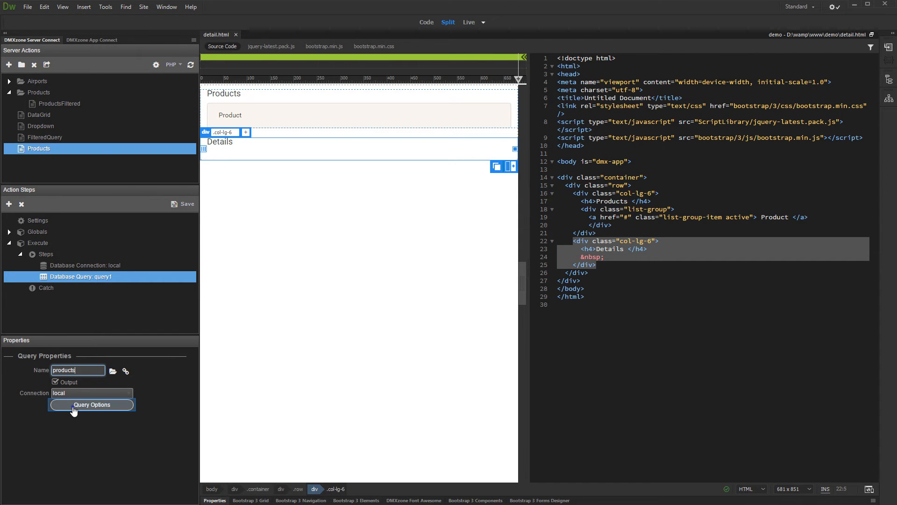
Build the products query to select all columns from the products table.
{"action": "left_click", "coordinate": [91, 405]}
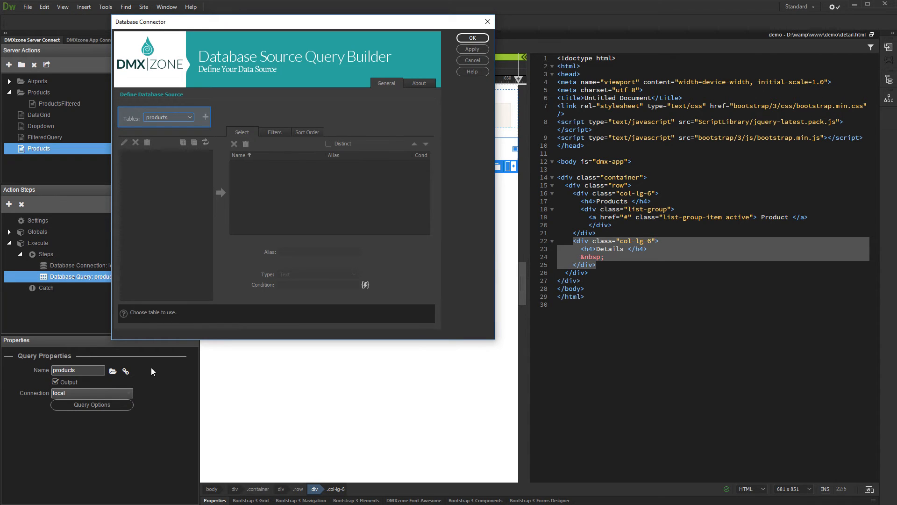
{"action": "mouse_move", "coordinate": [205, 117]}
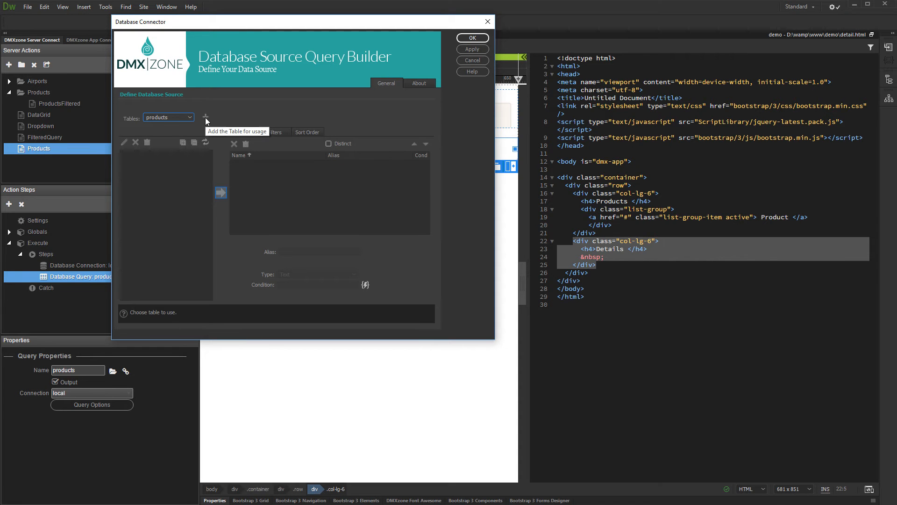
{"action": "left_click", "coordinate": [206, 117]}
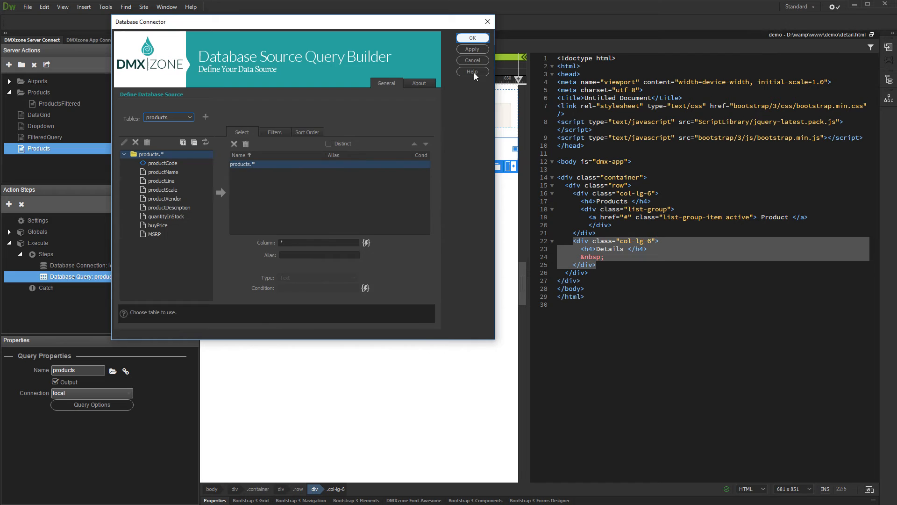
{"action": "left_click", "coordinate": [472, 38]}
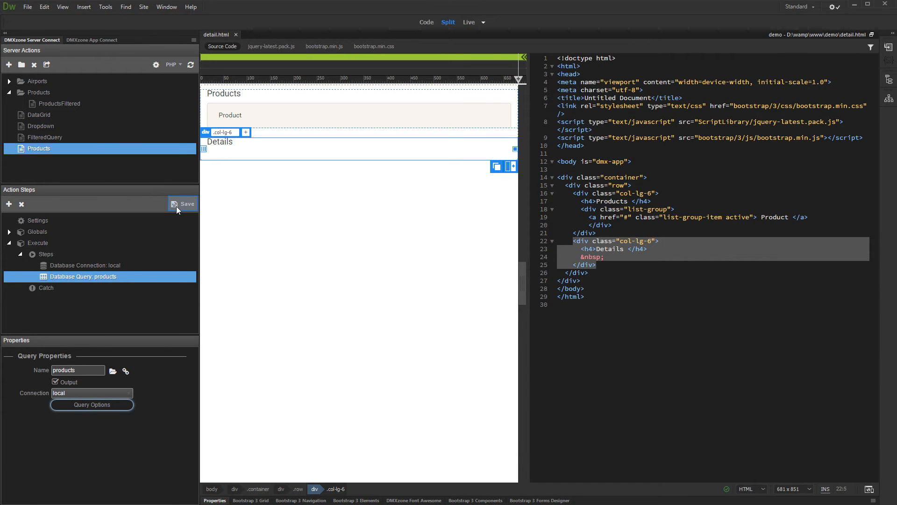
Save the Products server action and add DMXzone App Connect to detail.html.
{"action": "left_click", "coordinate": [186, 203]}
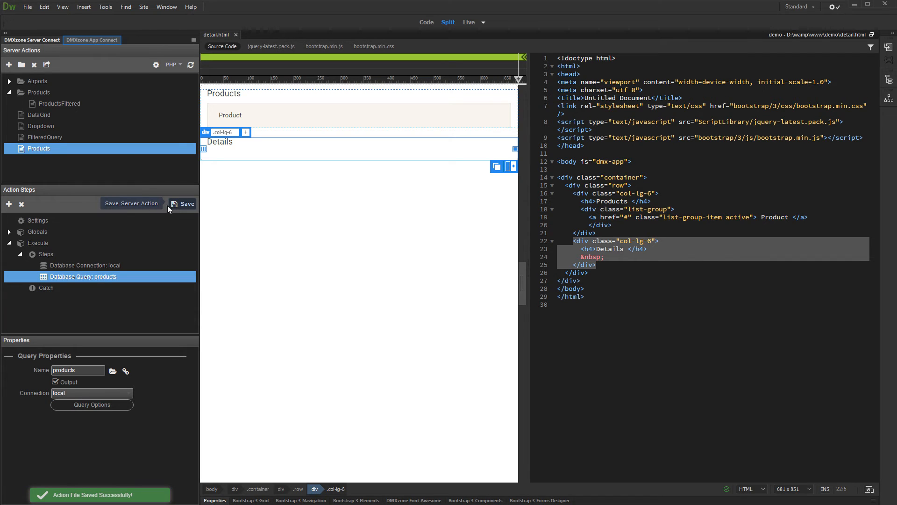
{"action": "left_click", "coordinate": [91, 39]}
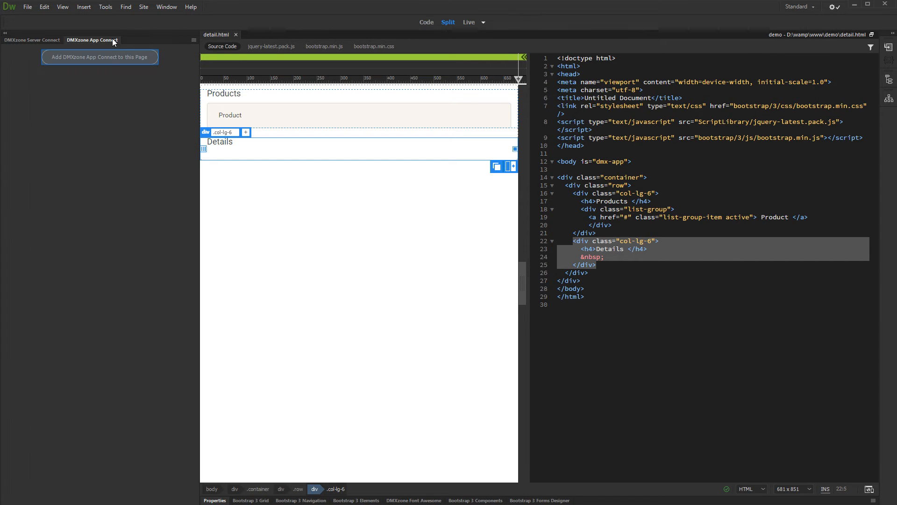
{"action": "mouse_move", "coordinate": [106, 50]}
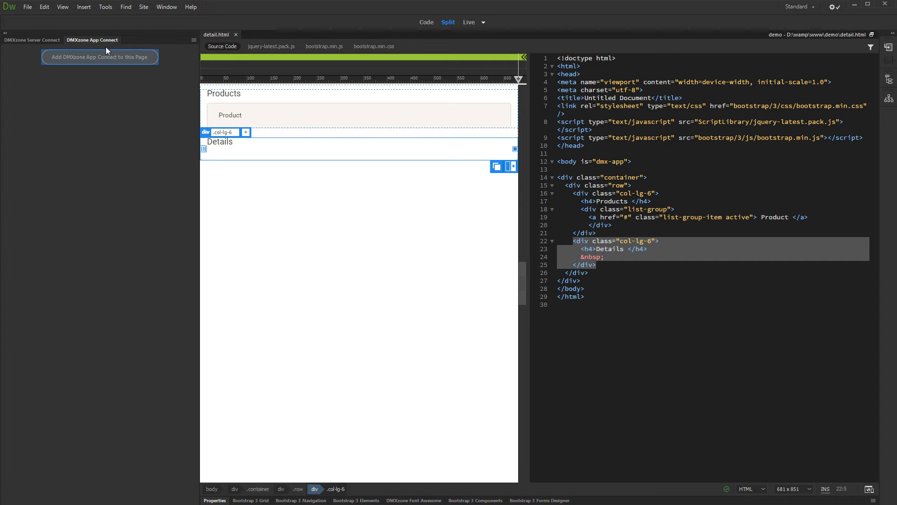
{"action": "left_click", "coordinate": [99, 57]}
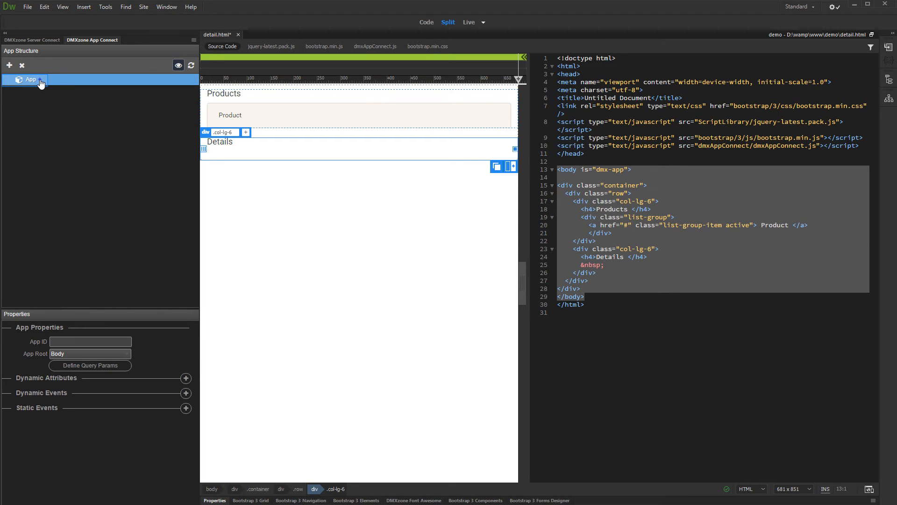
Add a Server Connect component under App that loads the Products server action.
{"action": "left_click", "coordinate": [31, 79]}
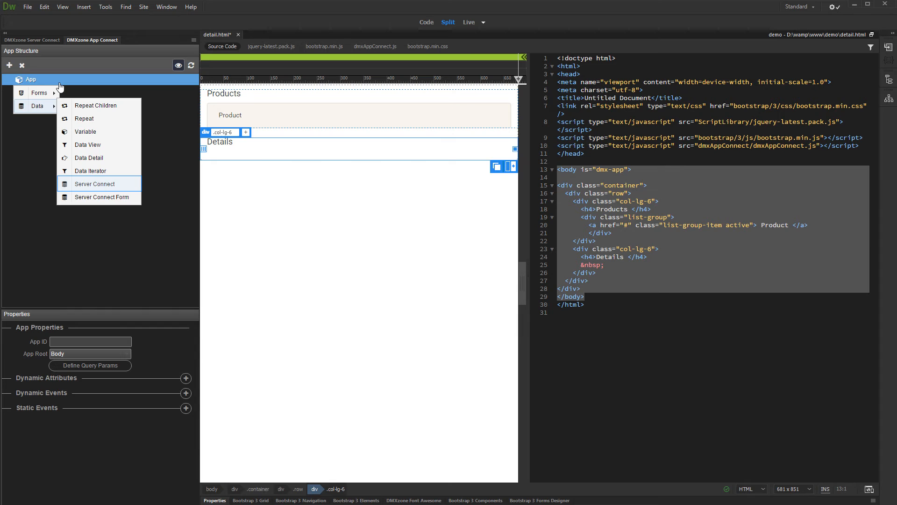
{"action": "left_click", "coordinate": [94, 184]}
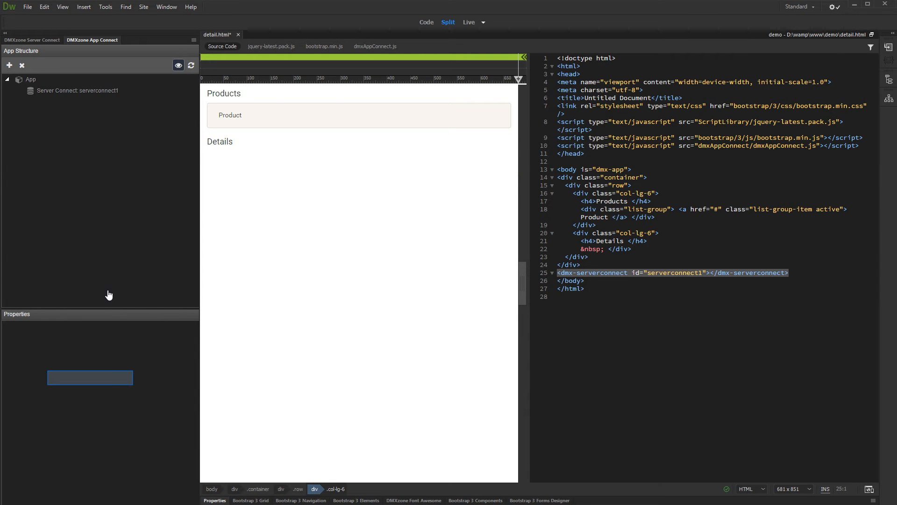
{"action": "left_click", "coordinate": [89, 378]}
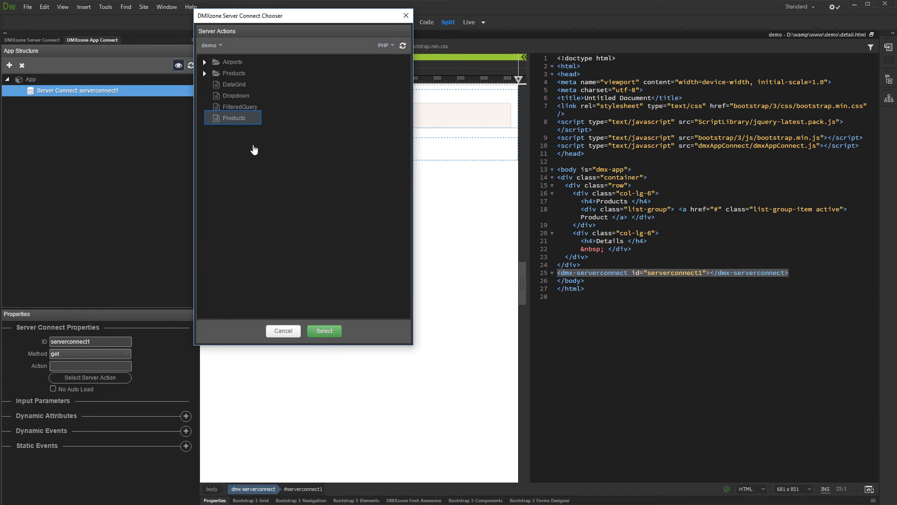
{"action": "left_click", "coordinate": [234, 118]}
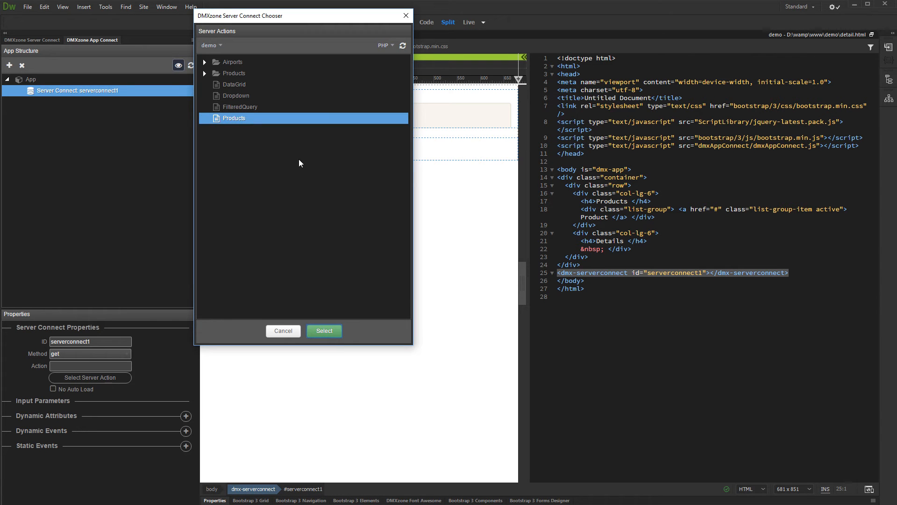
{"action": "left_click", "coordinate": [324, 331]}
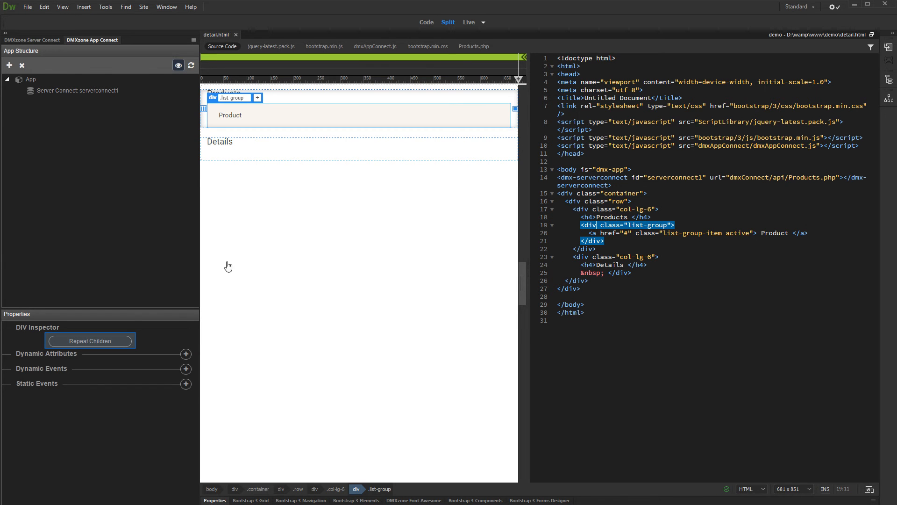
Repeat the list group's children over serverconnect1.data.products.
{"action": "left_click", "coordinate": [90, 340]}
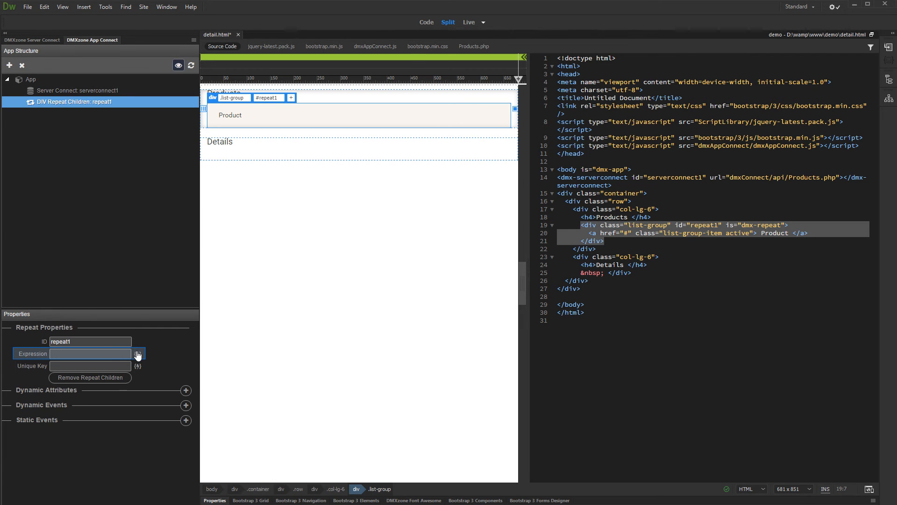
{"action": "left_click", "coordinate": [137, 353]}
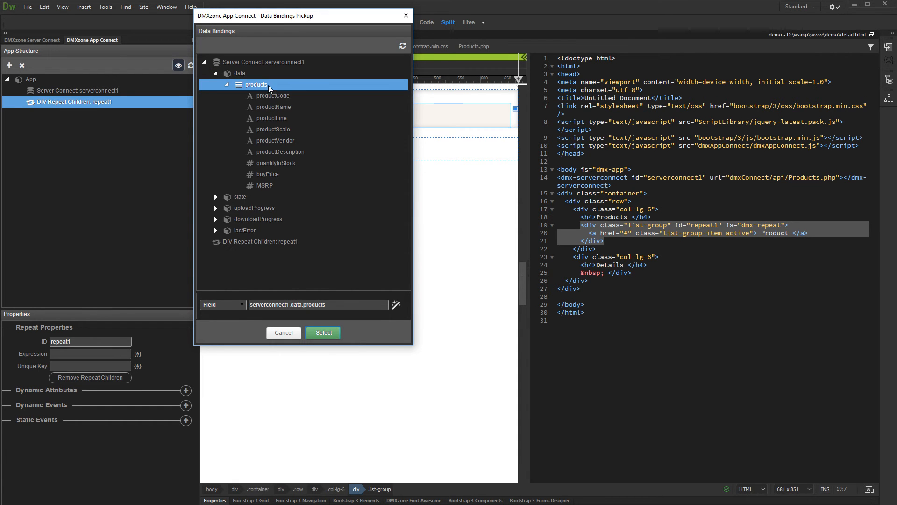
{"action": "mouse_move", "coordinate": [323, 313]}
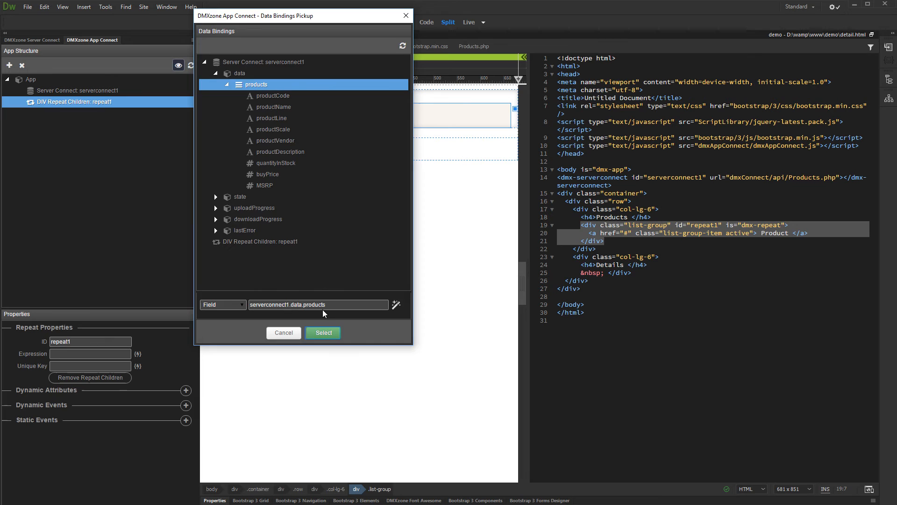
{"action": "left_click", "coordinate": [323, 332]}
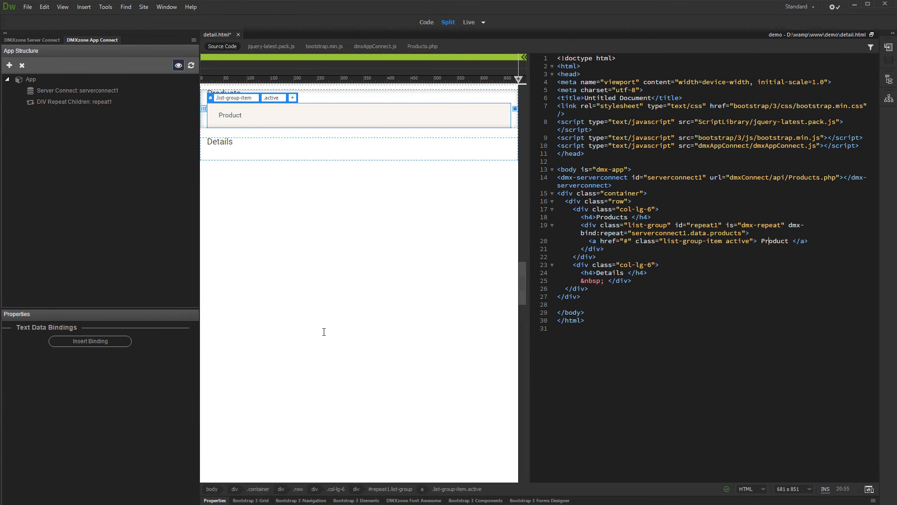
Replace the placeholder 'Product' link text with the {{productName}} binding.
{"action": "double_click", "coordinate": [774, 240]}
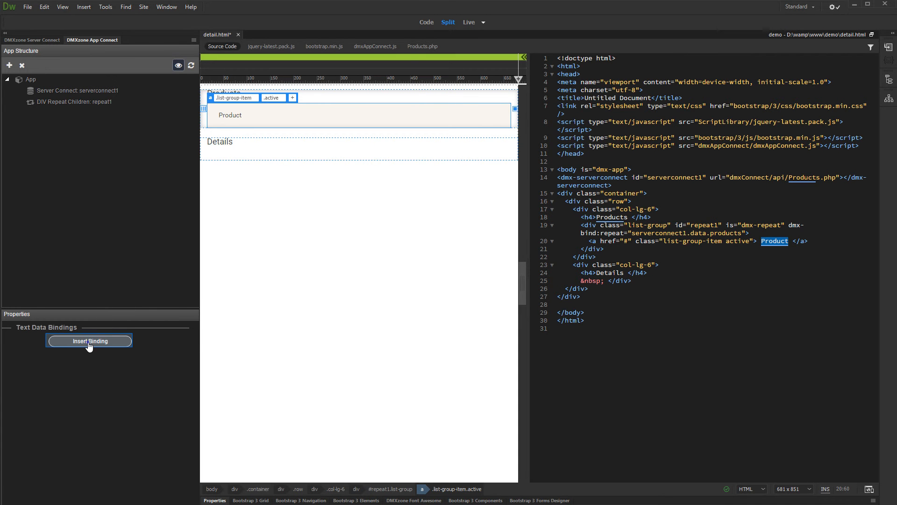
{"action": "left_click", "coordinate": [88, 341]}
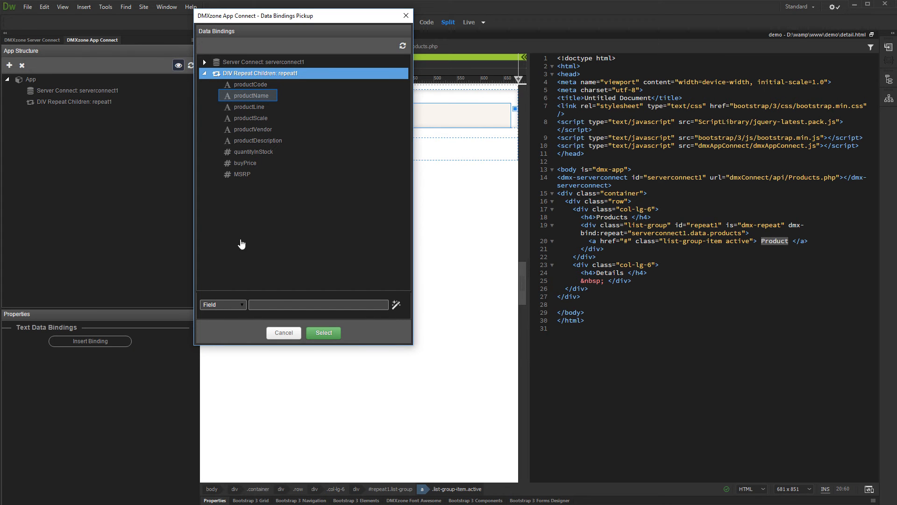
{"action": "left_click", "coordinate": [251, 95]}
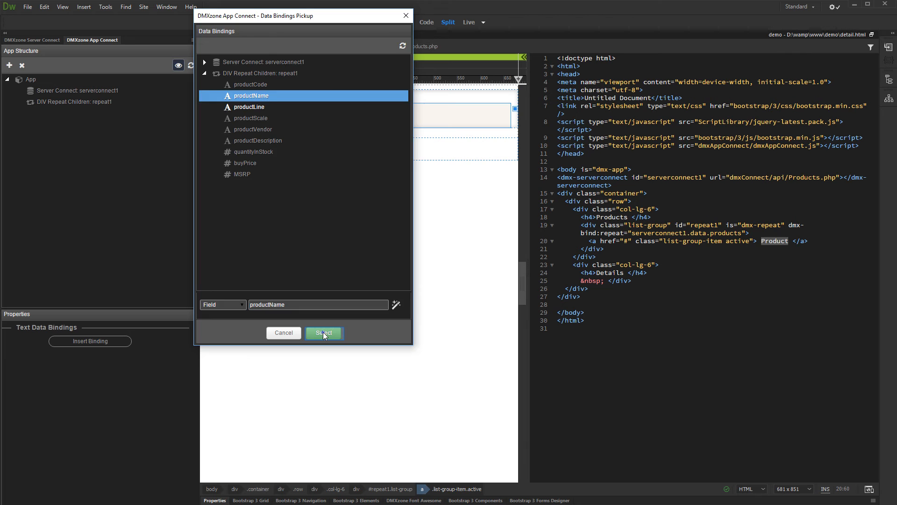
{"action": "left_click", "coordinate": [323, 333]}
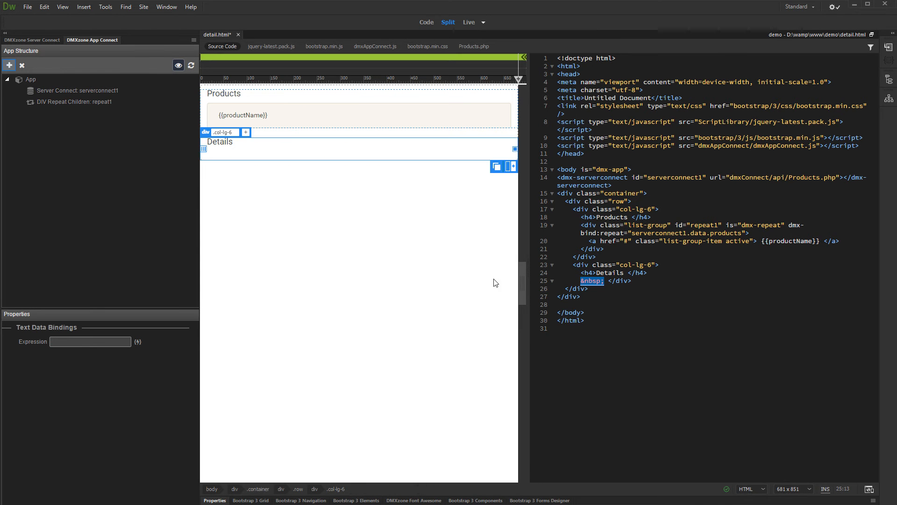
{"action": "mouse_move", "coordinate": [17, 119]}
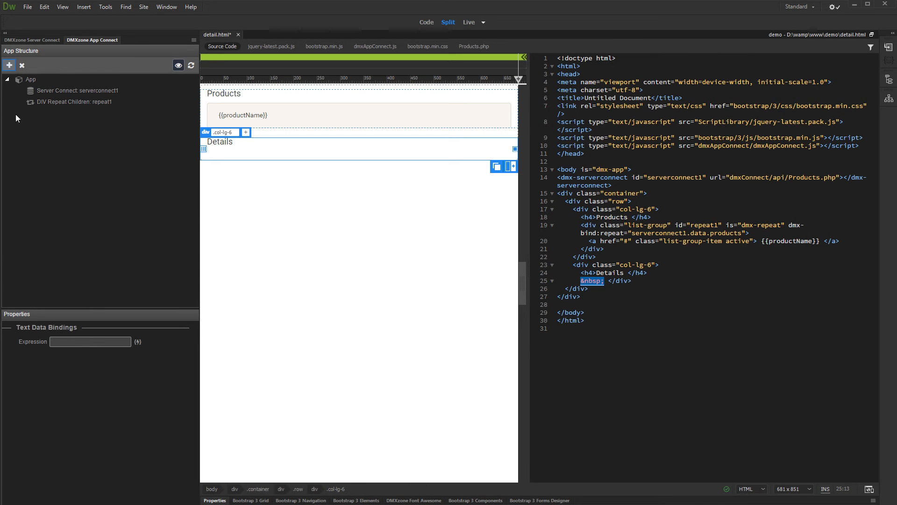
Insert a Data Detail component, dataDetail1, inside the Details column.
{"action": "left_click", "coordinate": [9, 64]}
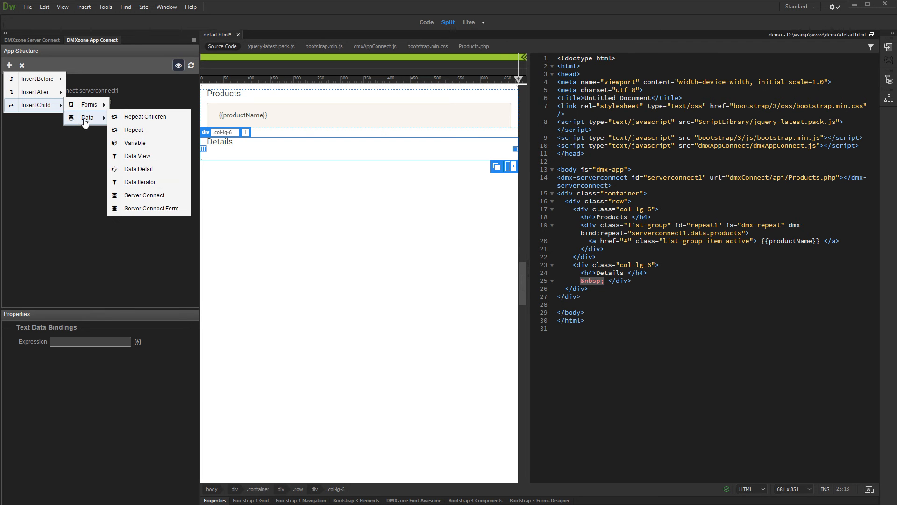
{"action": "mouse_move", "coordinate": [138, 169]}
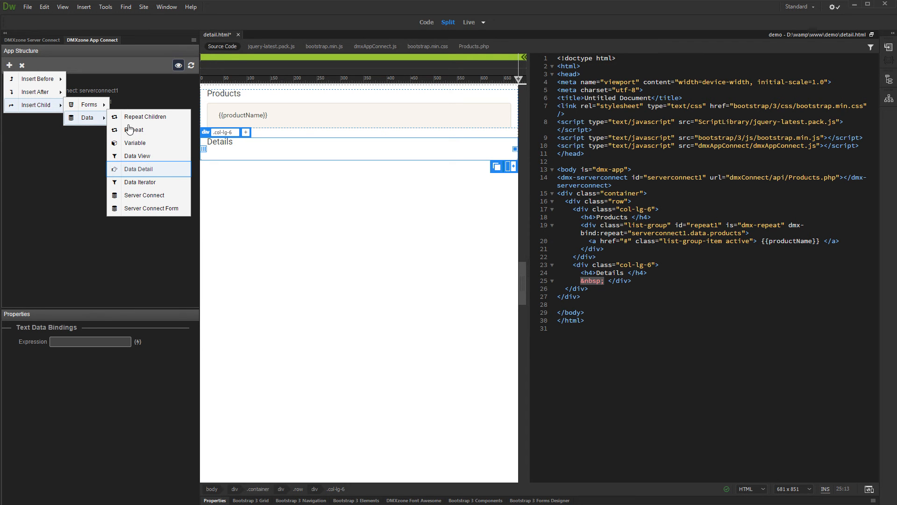
{"action": "left_click", "coordinate": [138, 169]}
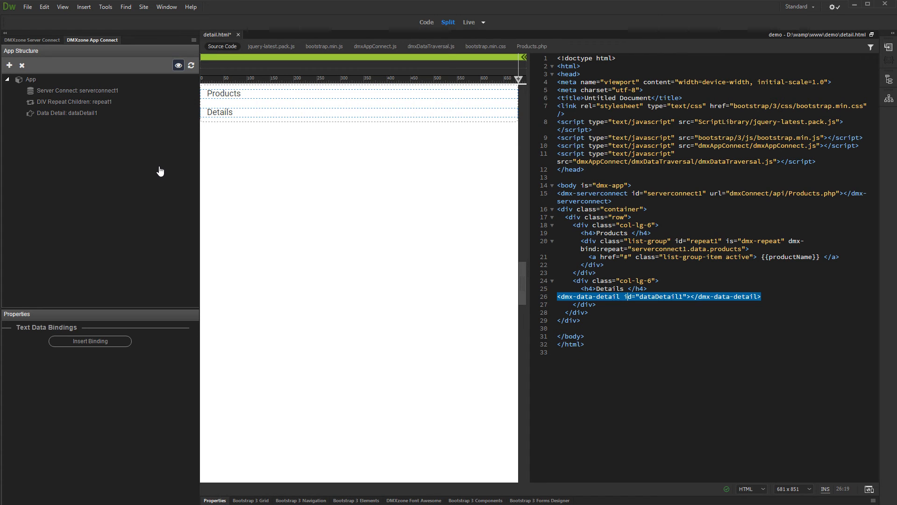
{"action": "left_click", "coordinate": [71, 112]}
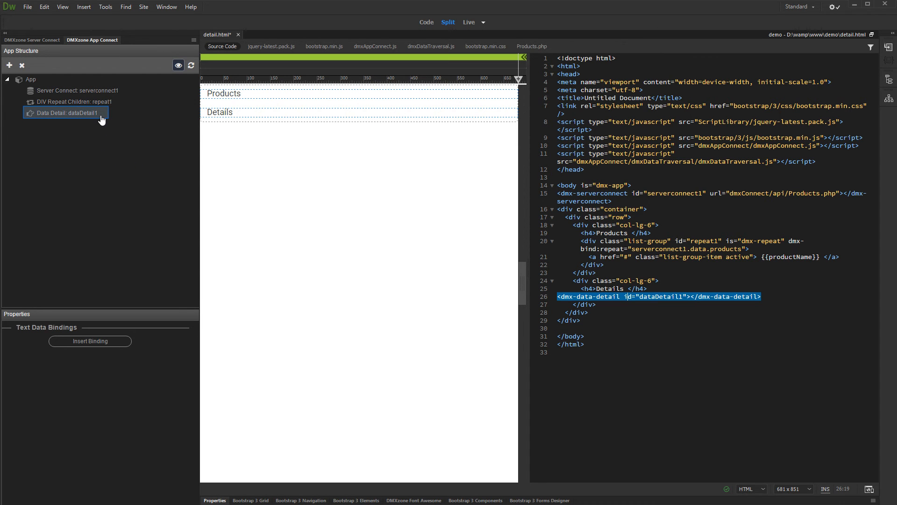
Set dataDetail1's data source to serverconnect1.data.products and its key to productCode.
{"action": "left_click", "coordinate": [67, 113]}
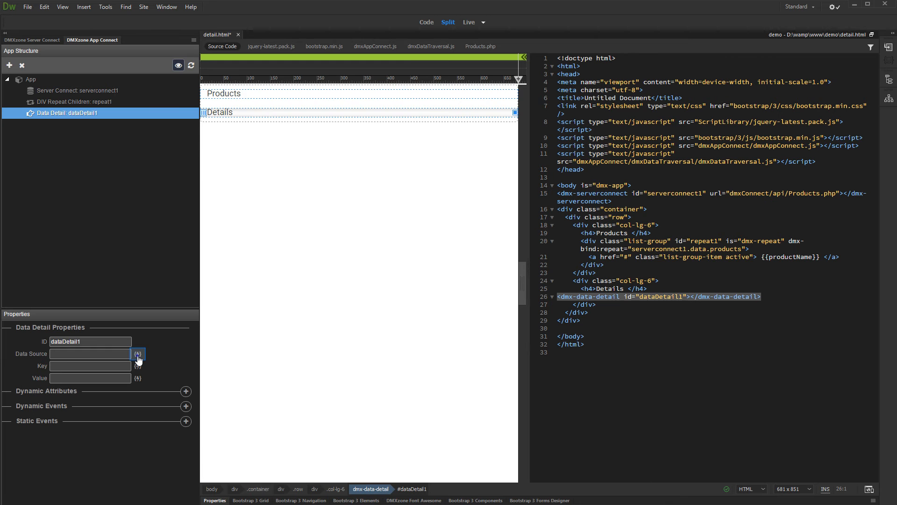
{"action": "left_click", "coordinate": [138, 353]}
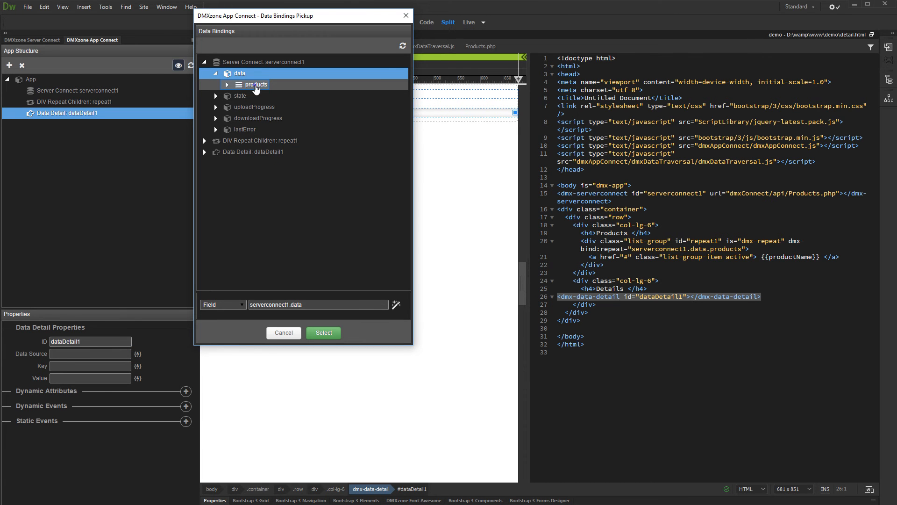
{"action": "left_click", "coordinate": [254, 85]}
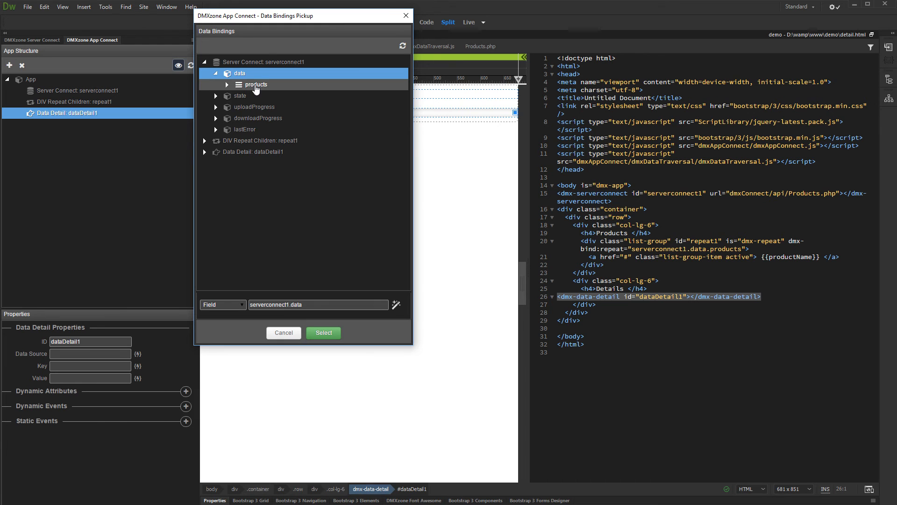
{"action": "left_click", "coordinate": [227, 85]}
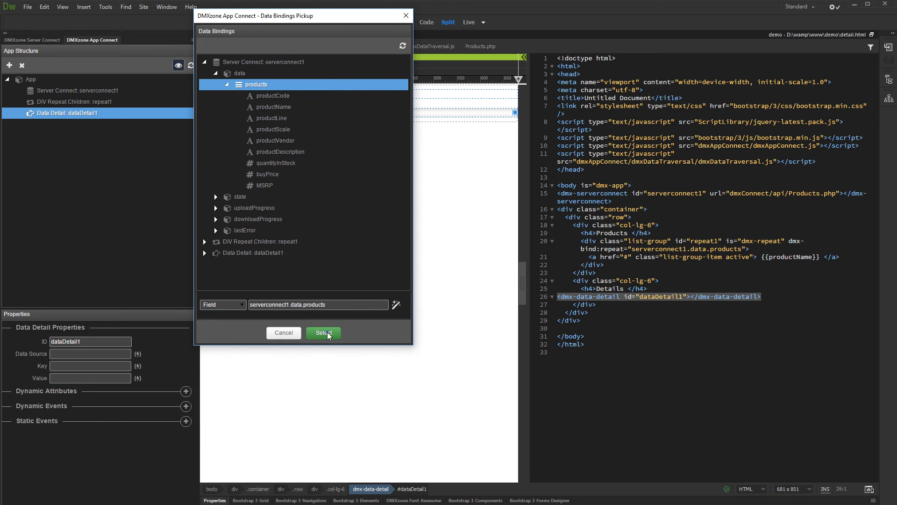
{"action": "left_click", "coordinate": [323, 333]}
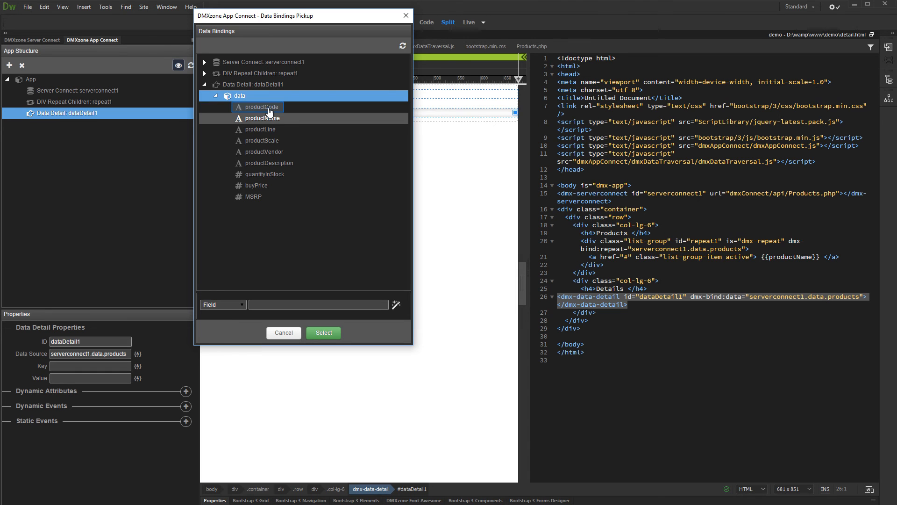
{"action": "left_click", "coordinate": [261, 107]}
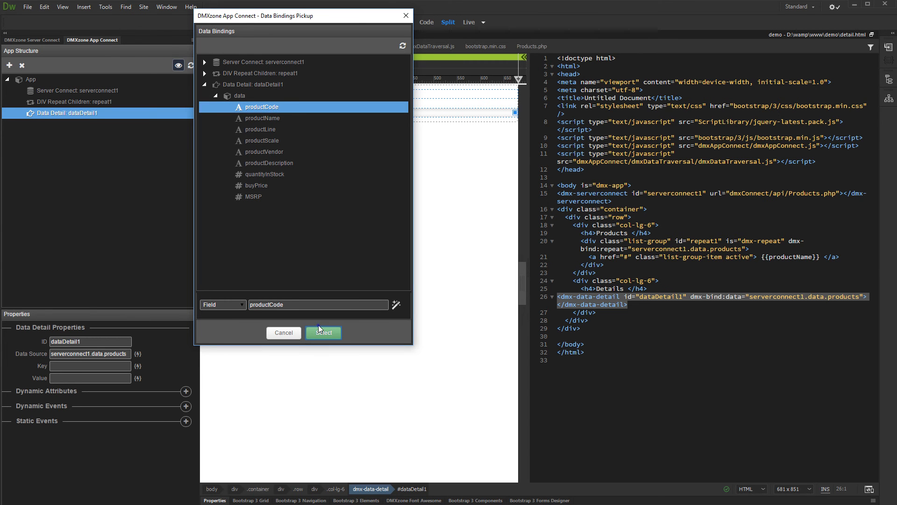
{"action": "left_click", "coordinate": [323, 332]}
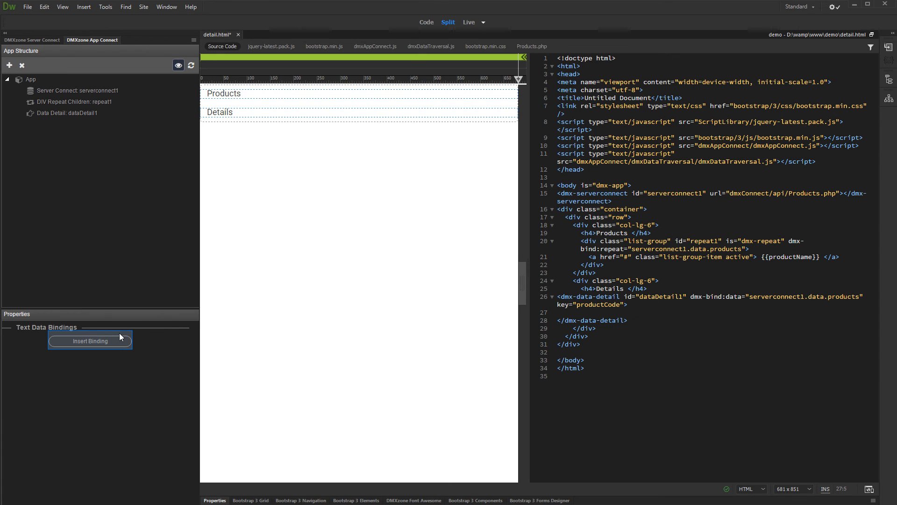
Insert a bound {{data.productName}} paragraph into the Details region.
{"action": "left_click", "coordinate": [90, 340]}
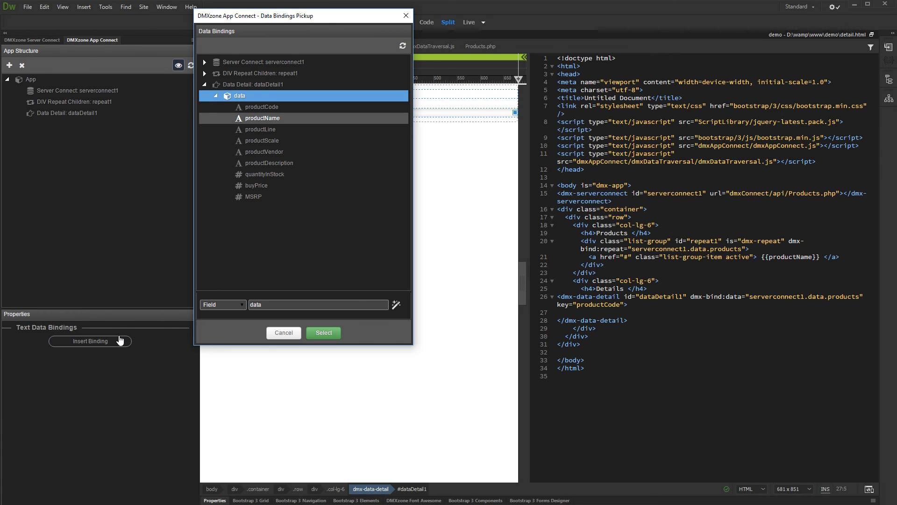
{"action": "left_click", "coordinate": [263, 118]}
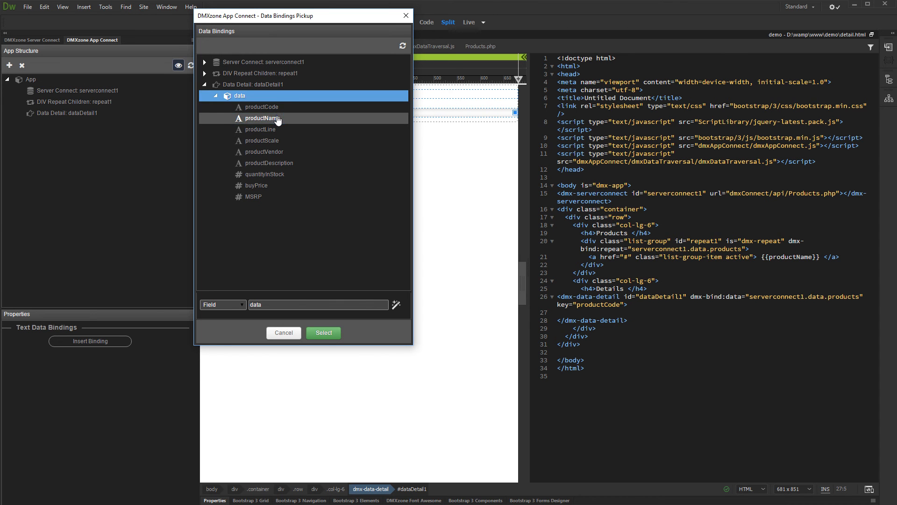
{"action": "left_click", "coordinate": [263, 118]}
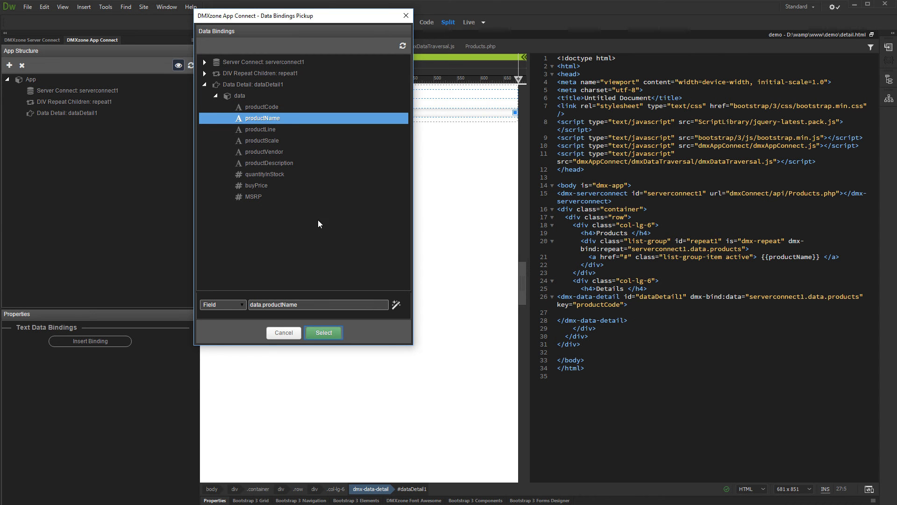
{"action": "left_click", "coordinate": [323, 332]}
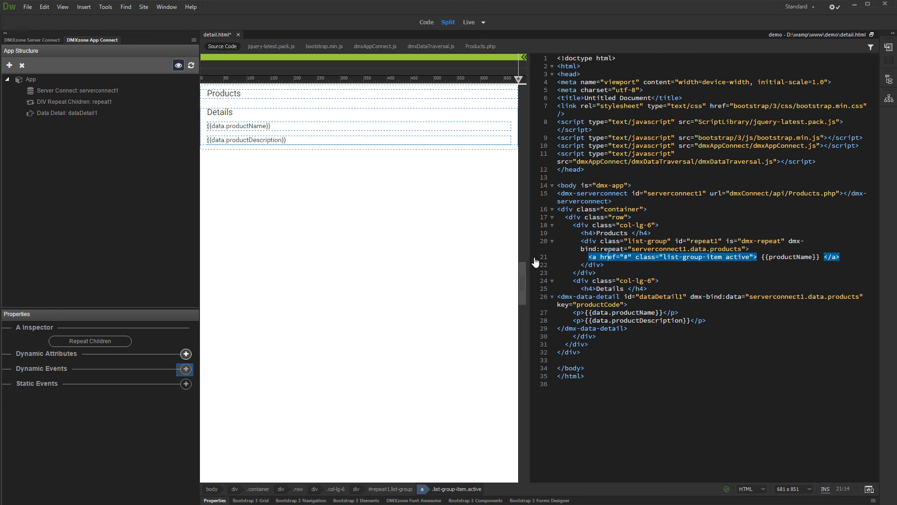
Add a Mouse Click event to the product link calling dataDetail1.select with repeat1's productCode.
{"action": "left_click", "coordinate": [185, 369]}
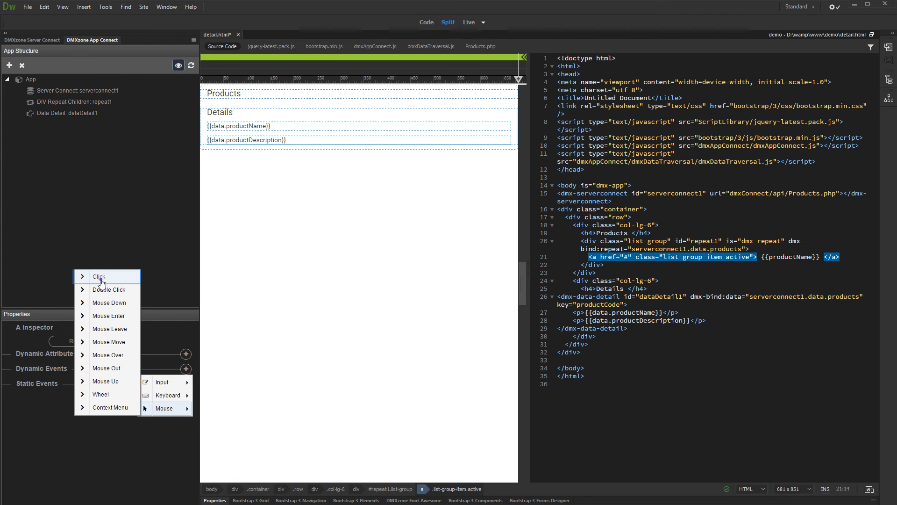
{"action": "left_click", "coordinate": [98, 276]}
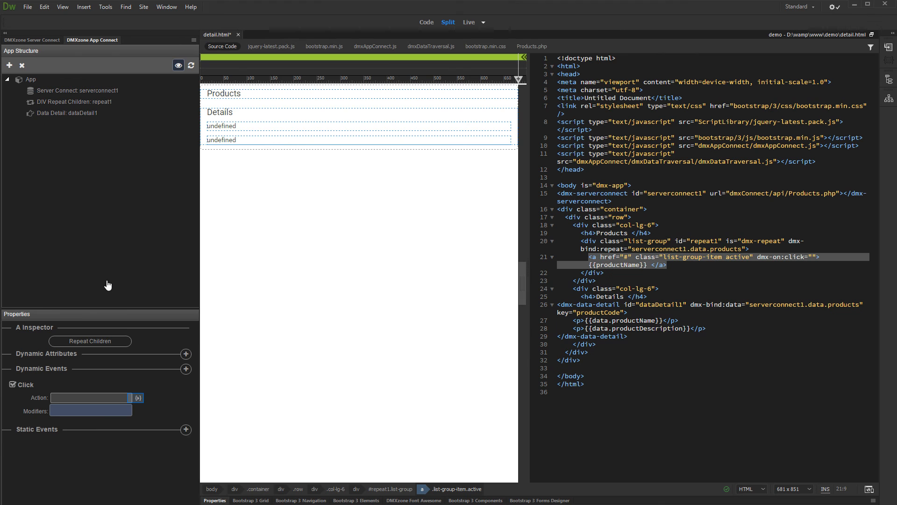
{"action": "left_click", "coordinate": [137, 397]}
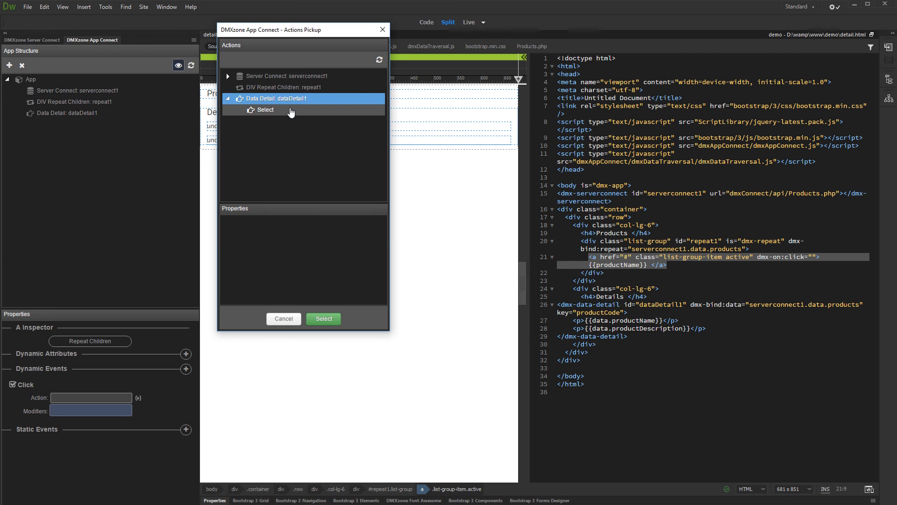
{"action": "left_click", "coordinate": [265, 110]}
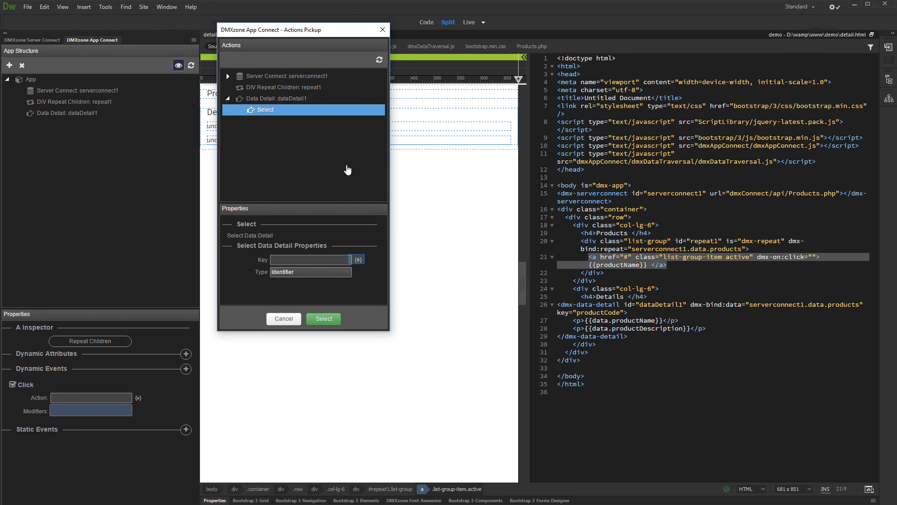
{"action": "left_click", "coordinate": [357, 260]}
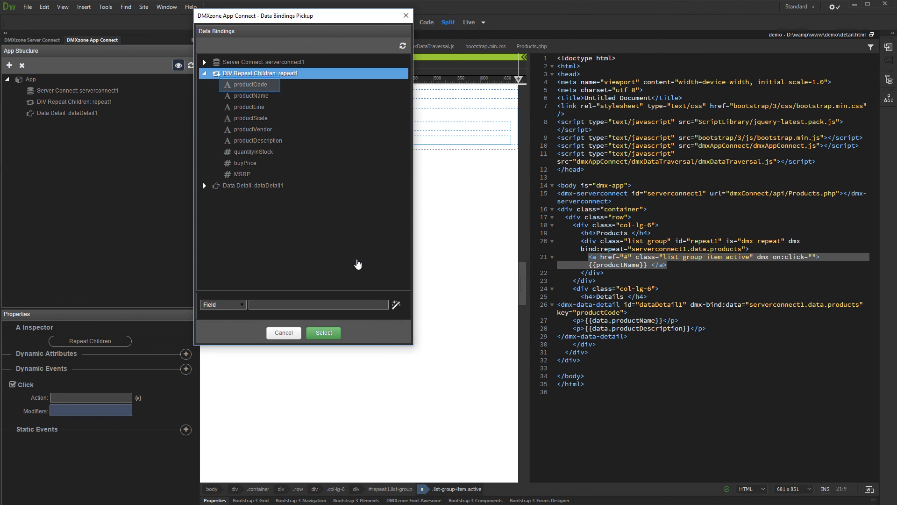
{"action": "mouse_move", "coordinate": [273, 87]}
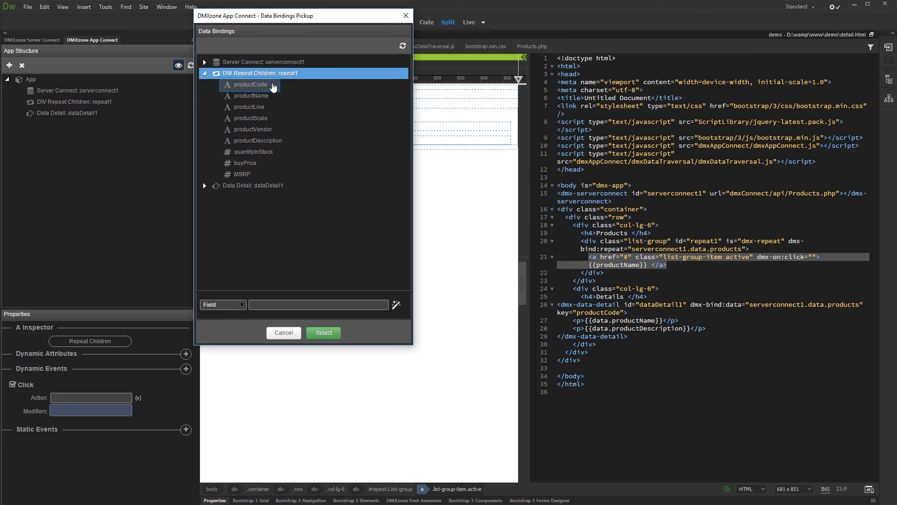
{"action": "left_click", "coordinate": [251, 85]}
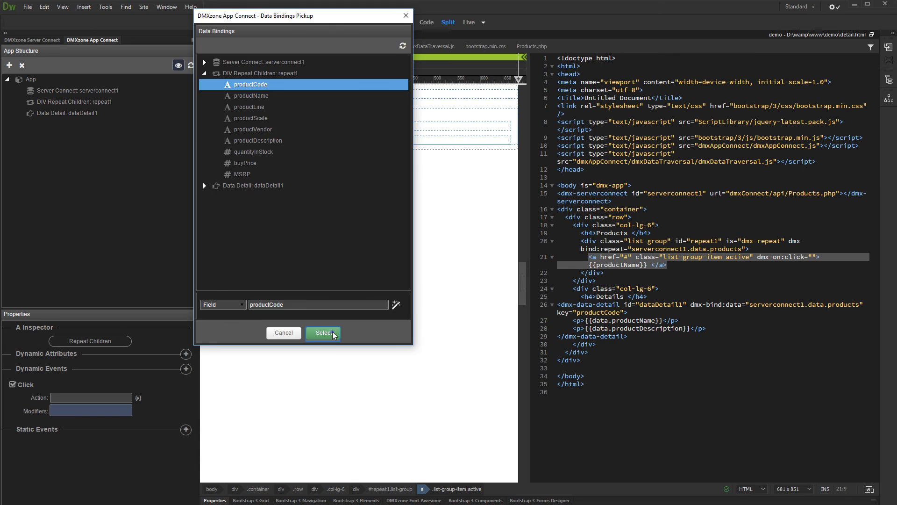
{"action": "left_click", "coordinate": [323, 333]}
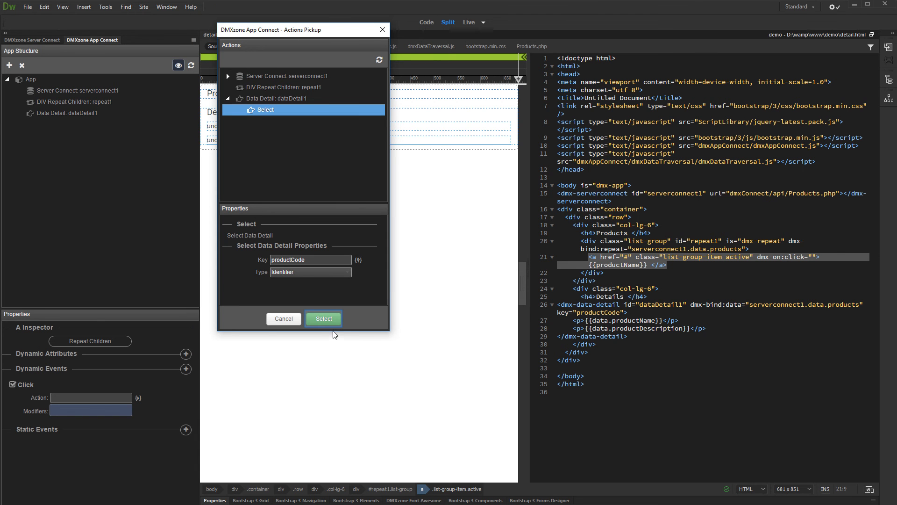
{"action": "left_click", "coordinate": [323, 318]}
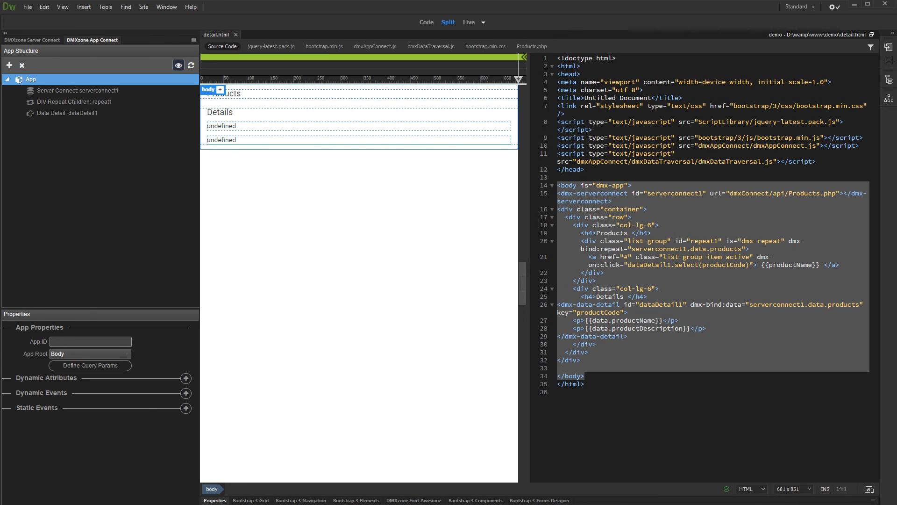
Preview in the browser, clicking the 1969 Harley Davidson, 1952 Alpine Renault, 1968 Mustang and 2002 Suzuki.
{"action": "left_click", "coordinate": [469, 22]}
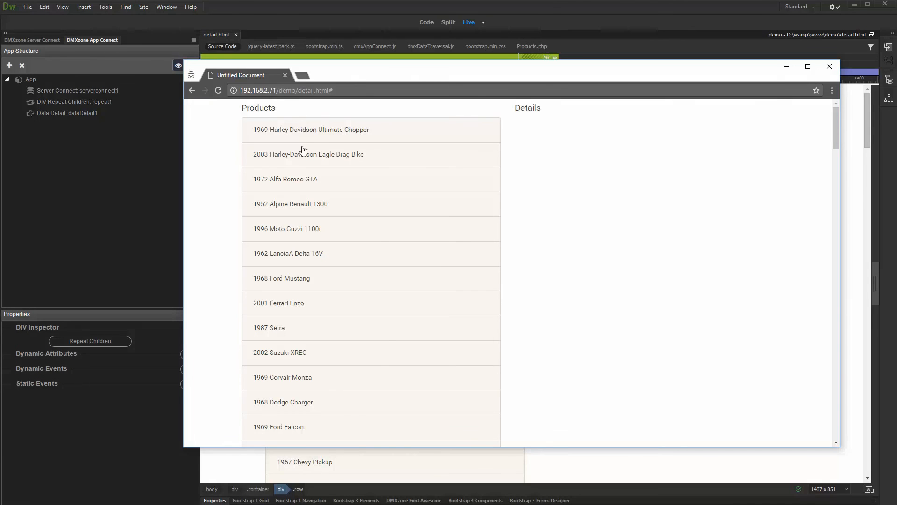
{"action": "left_click", "coordinate": [311, 130]}
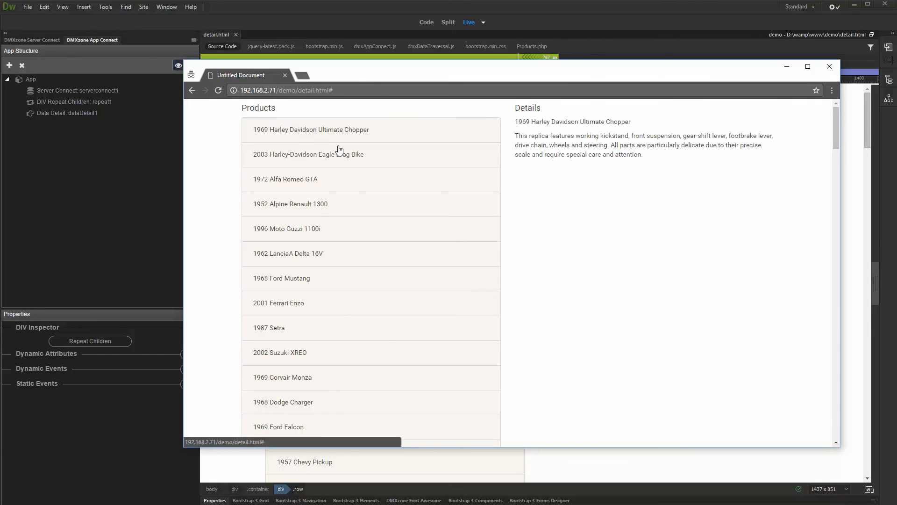
{"action": "left_click", "coordinate": [290, 204]}
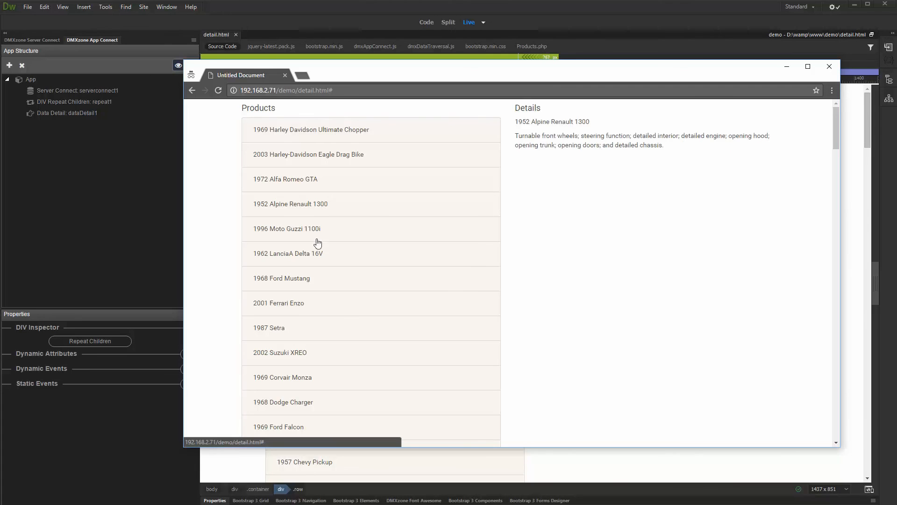
{"action": "left_click", "coordinate": [281, 278]}
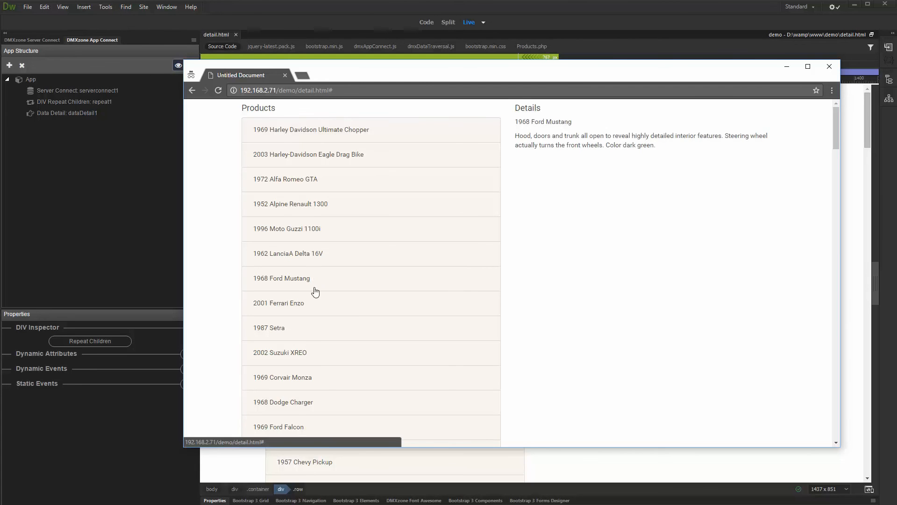
{"action": "left_click", "coordinate": [280, 352]}
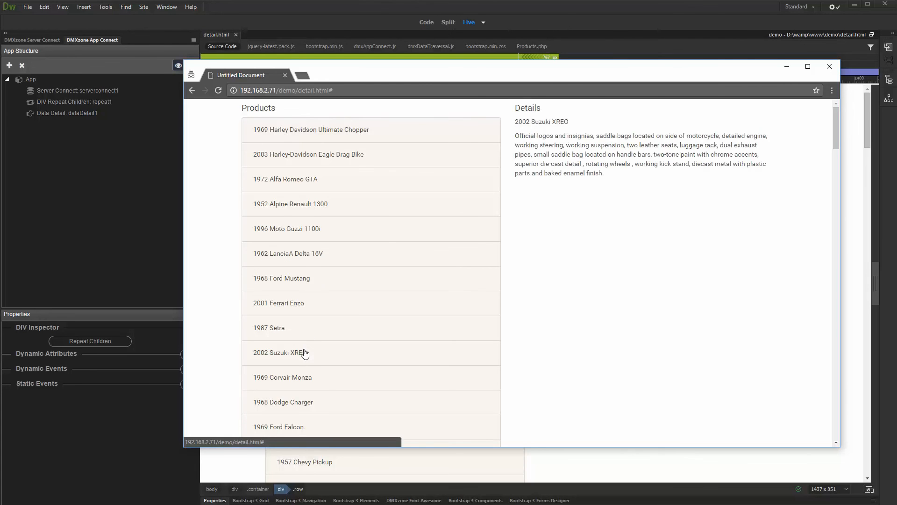